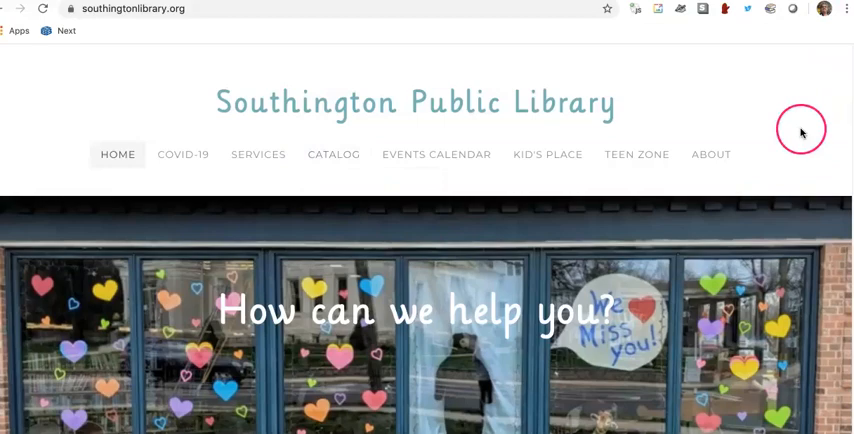
- Go to the library's eBooks, Magazines, Movies, Music and More page and find the hoopla listing
scroll("down", 3)
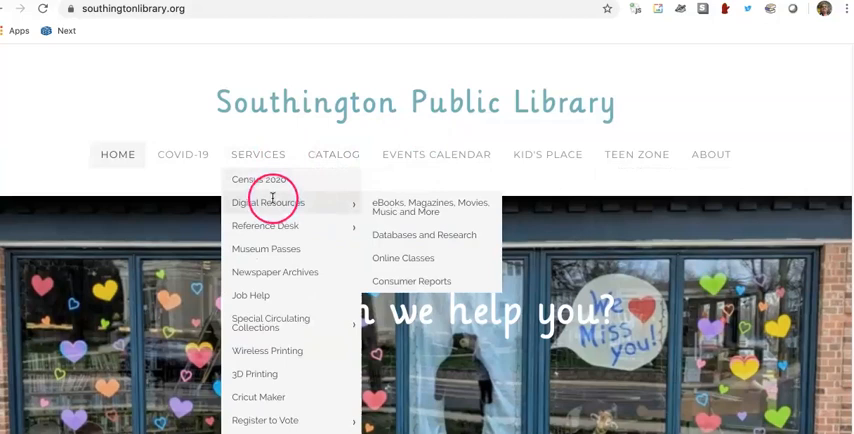
left_click(430, 208)
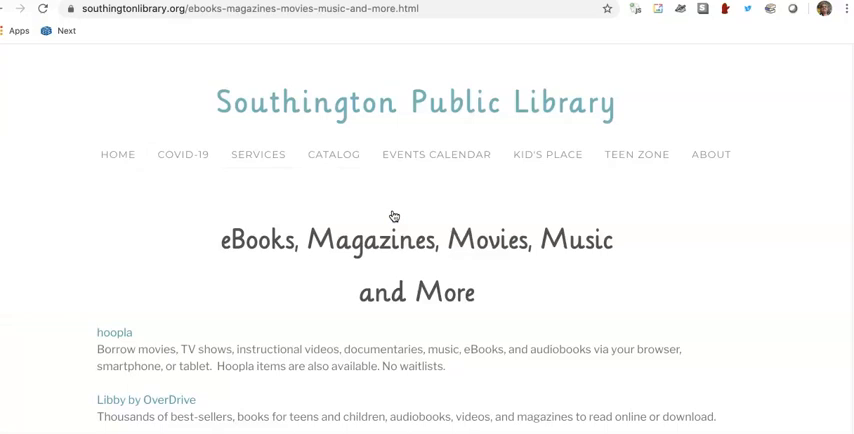
scroll("down", 3)
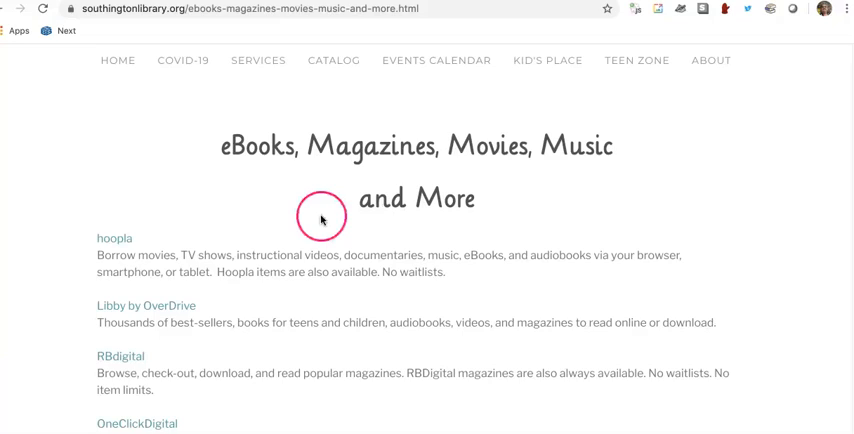
- Follow the hoopla link and start signing up via 'Get Started Today'
left_click(116, 240)
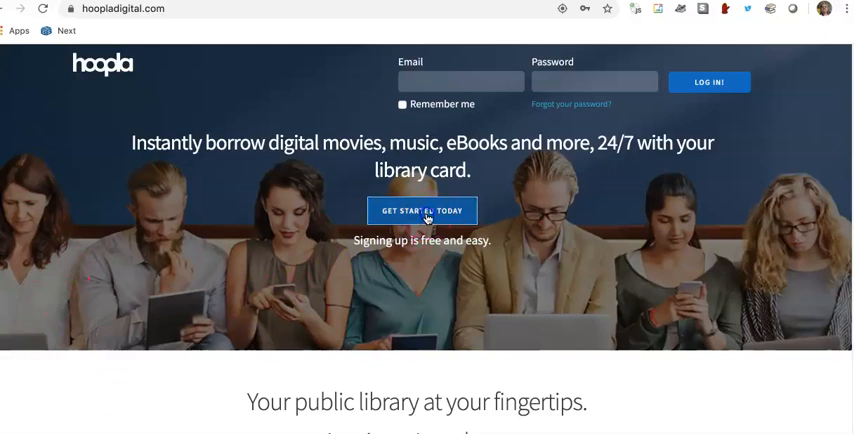
left_click(422, 210)
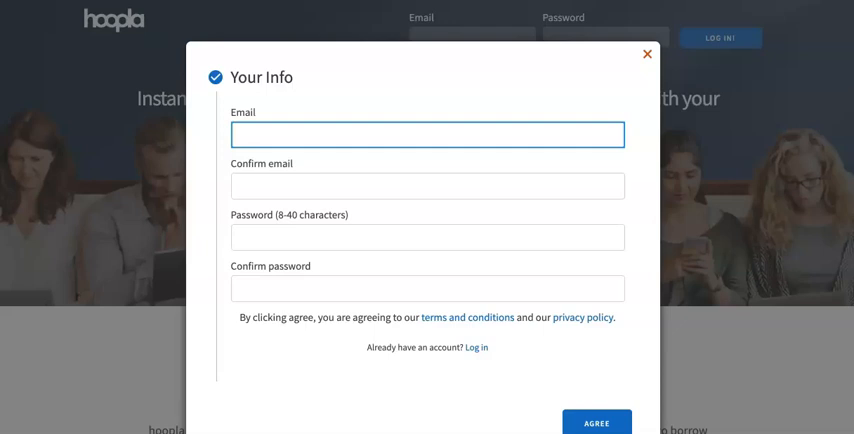
- Complete the Your Info details and agree to the terms to reach library selection
left_click(426, 134)
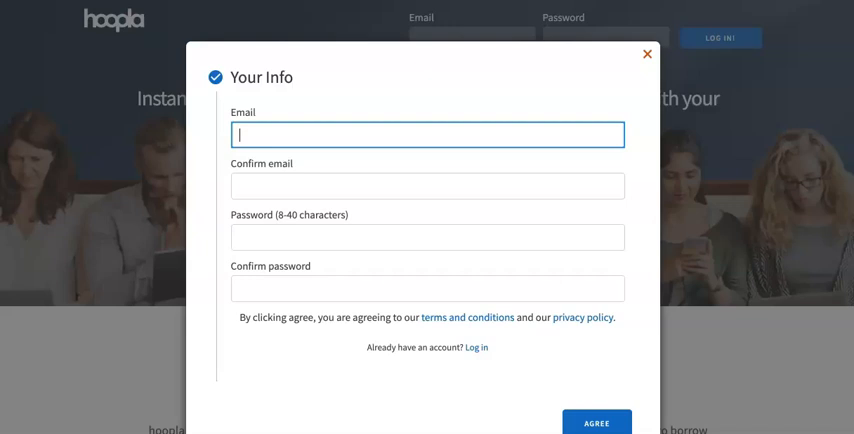
left_click(596, 420)
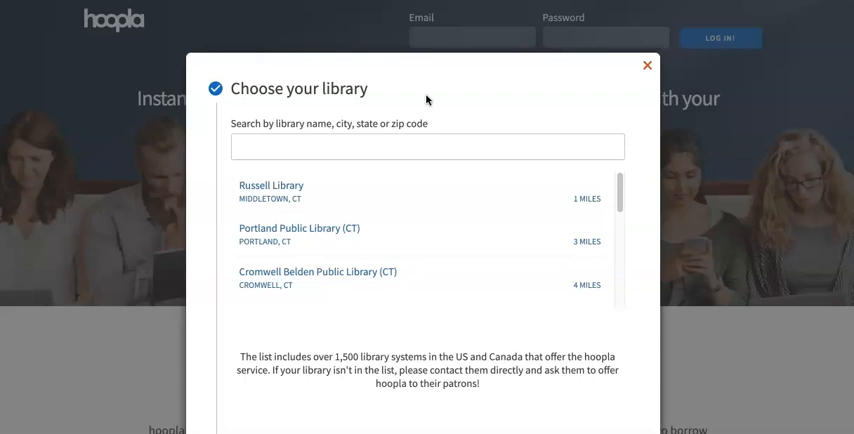
- Search zip code 06489 and choose Southington Library and Museum as the library
scroll("down", 3)
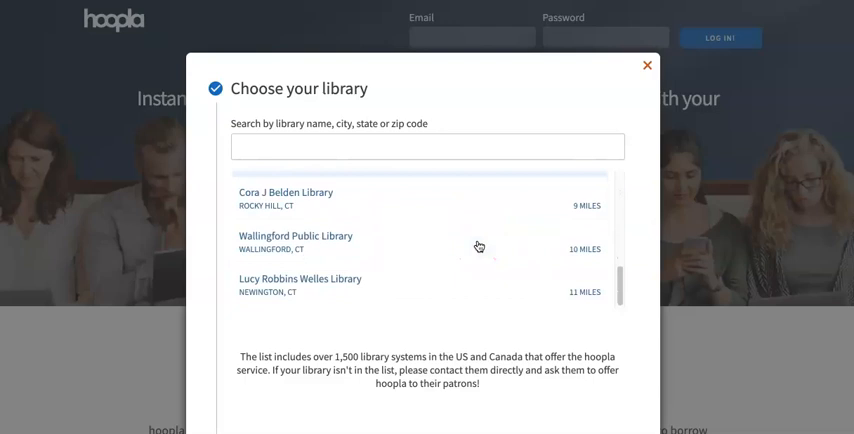
type("0")
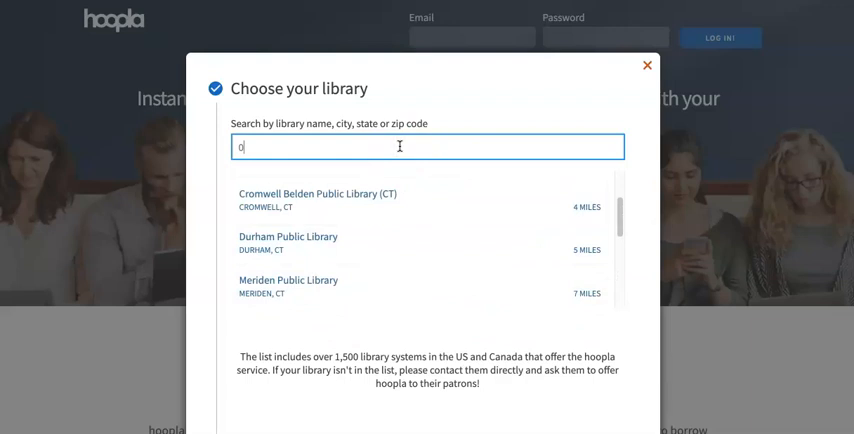
type("6489")
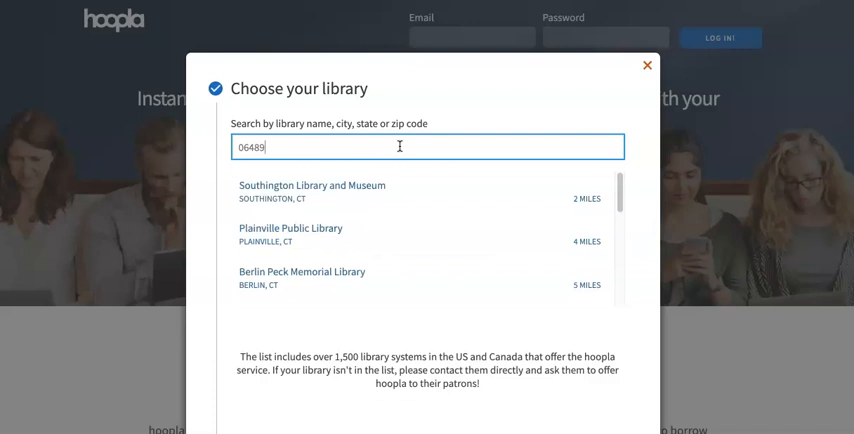
left_click(312, 190)
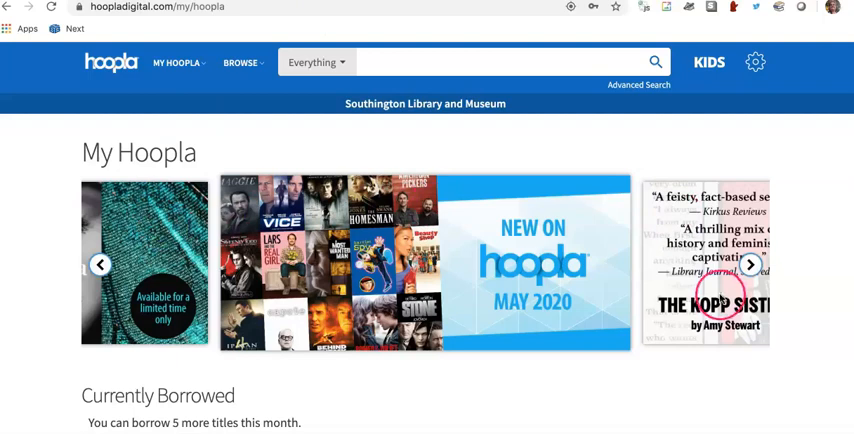
left_click(750, 264)
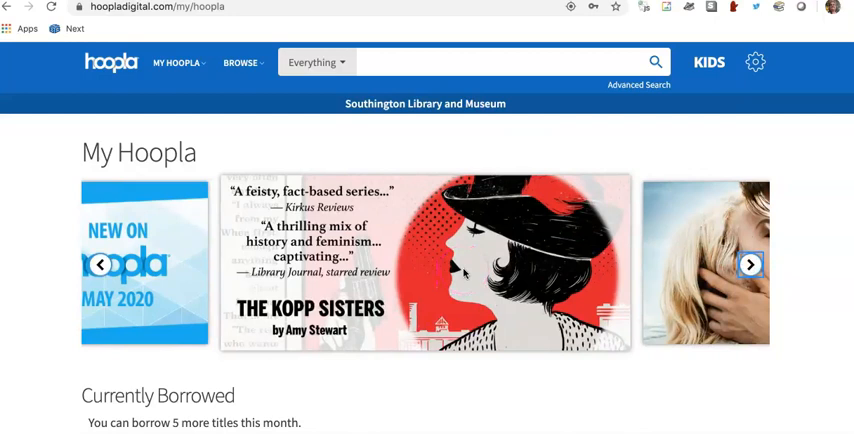
scroll("down", 3)
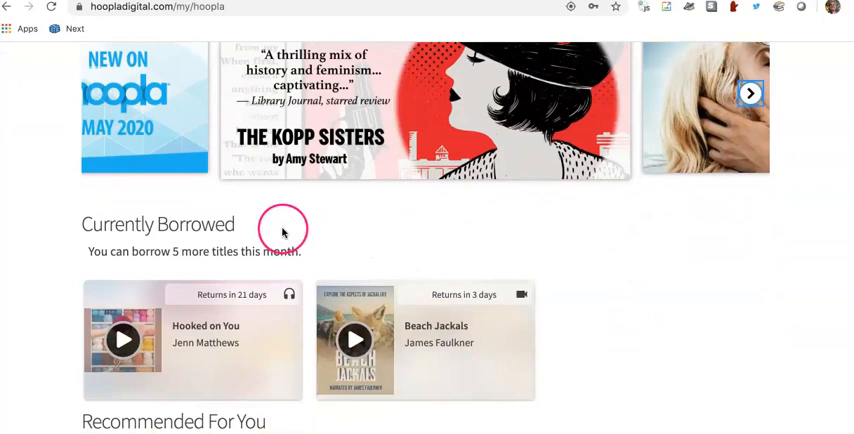
scroll("down", 3)
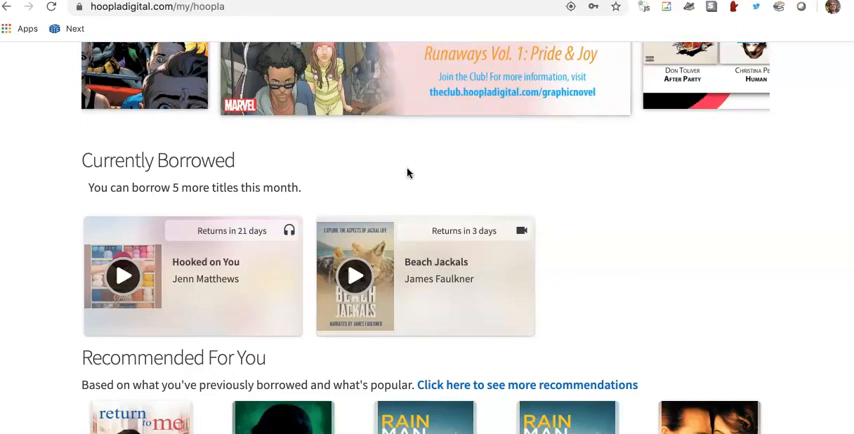
scroll("down", 3)
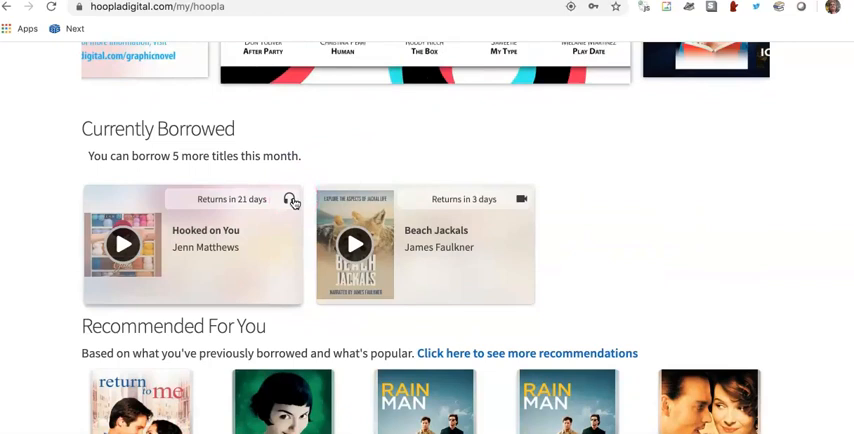
scroll("down", 3)
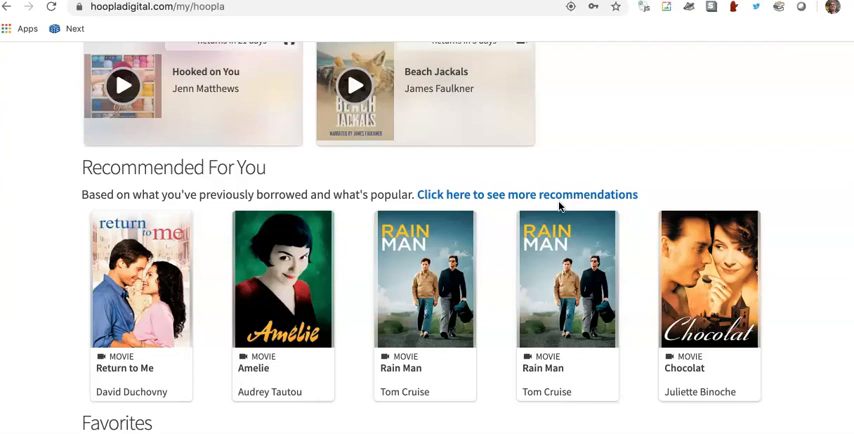
scroll("down", 3)
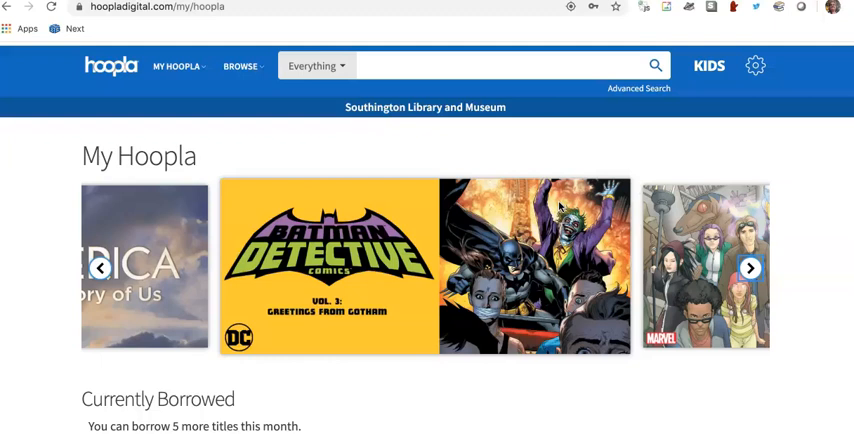
- Change the search scope from Everything to Author / People
left_click(178, 62)
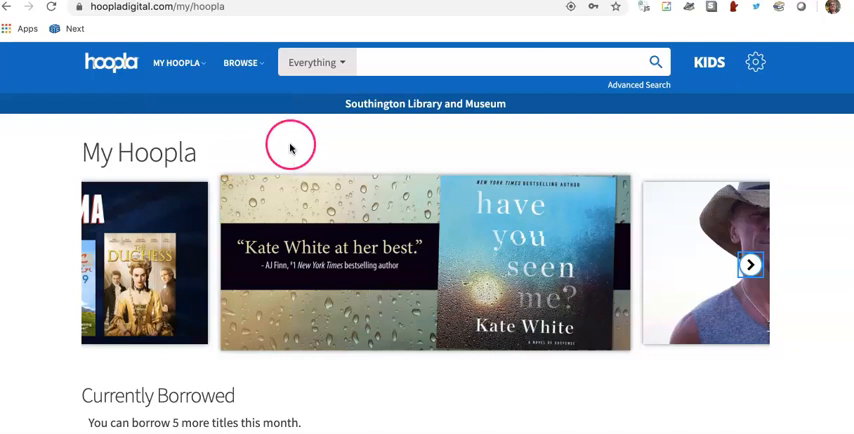
left_click(240, 62)
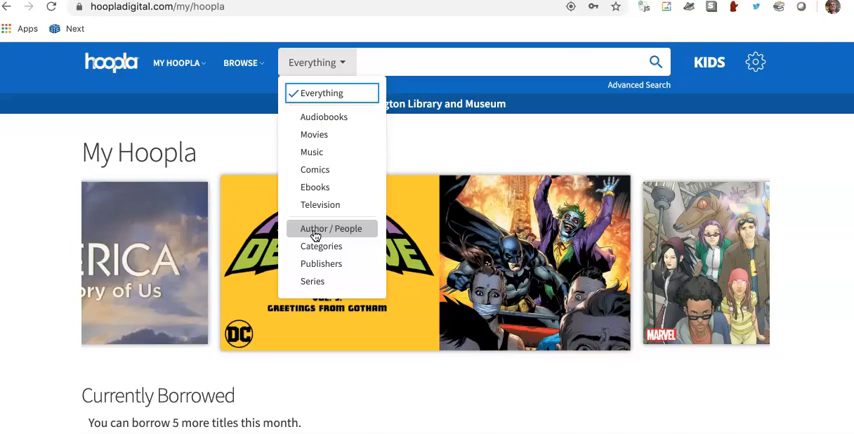
left_click(330, 228)
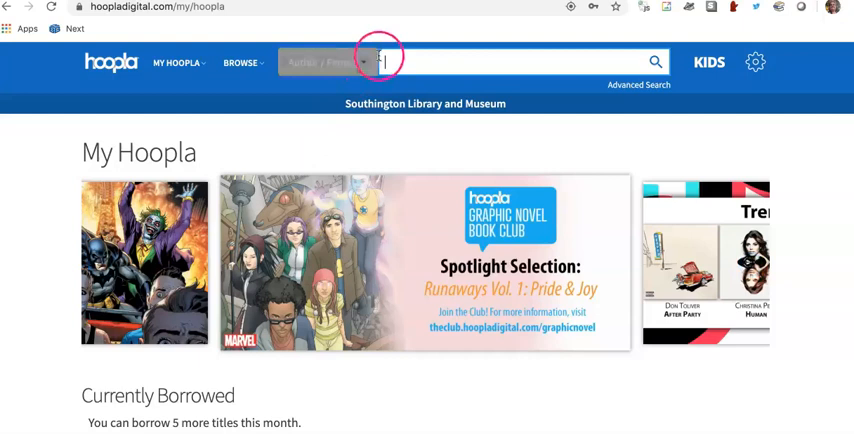
left_click(324, 62)
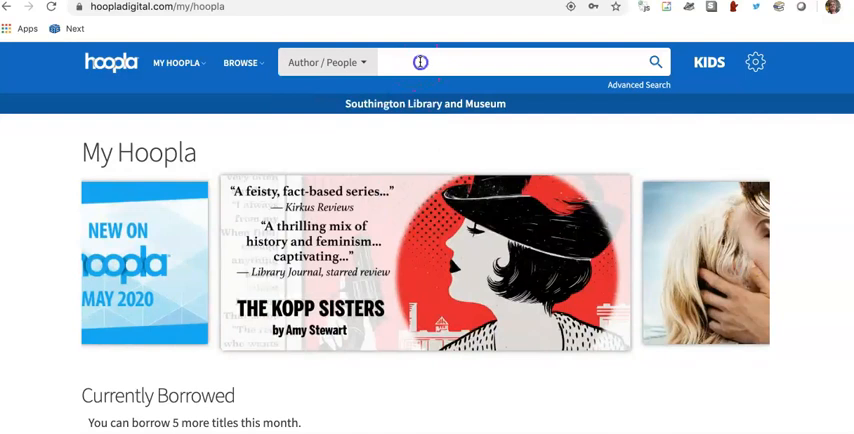
- Enter 'sparkling cyanide' in the search box with scope back to Everything
left_click(500, 62)
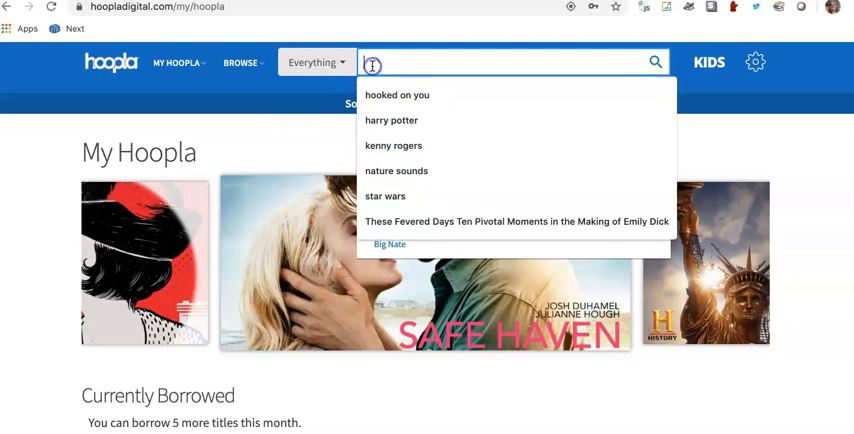
type("sparkling cyanide")
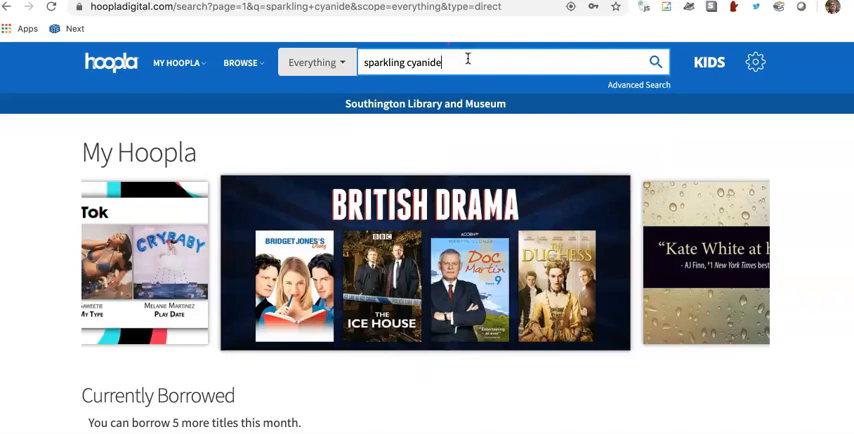
- Run the search and open the Sparkling Cyanide movie's title page from the results
left_click(656, 62)
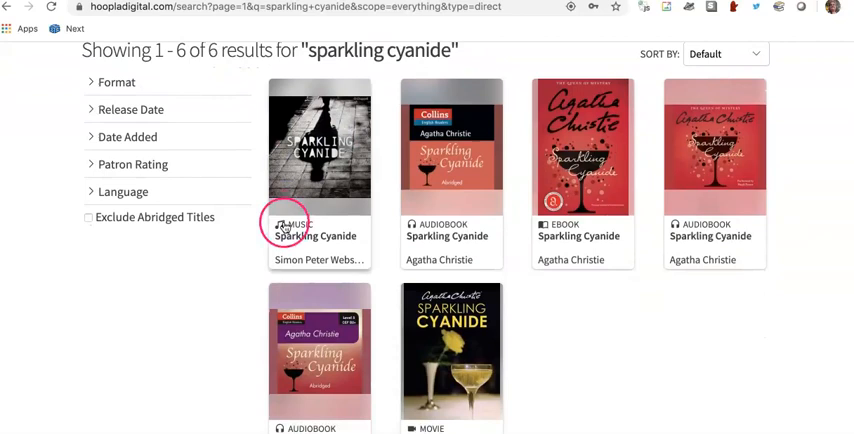
mouse_move(408, 170)
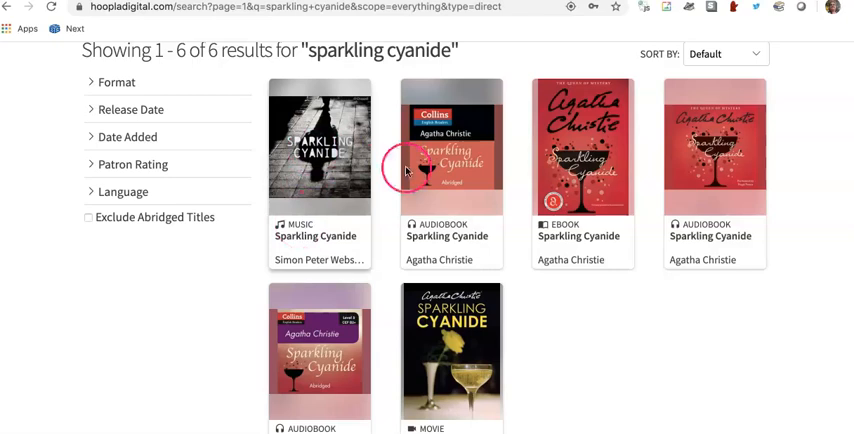
scroll("down", 3)
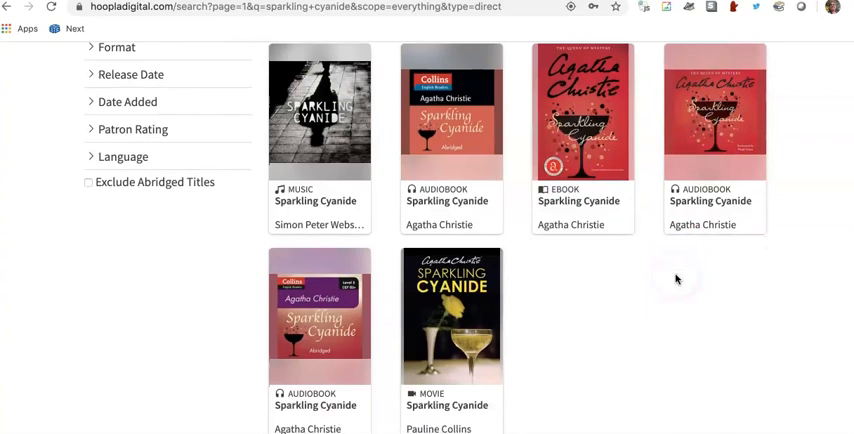
mouse_move(572, 300)
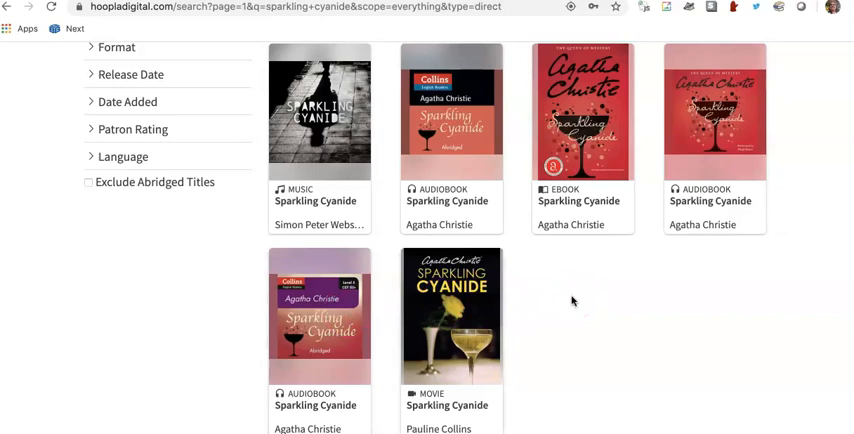
scroll("down", 3)
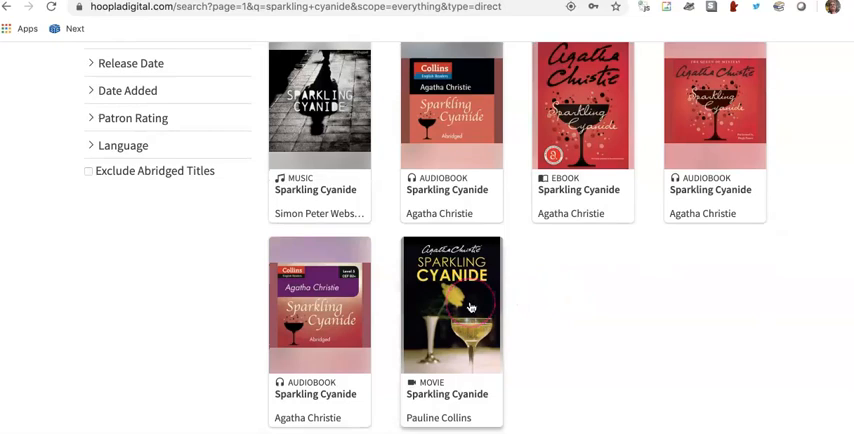
left_click(452, 304)
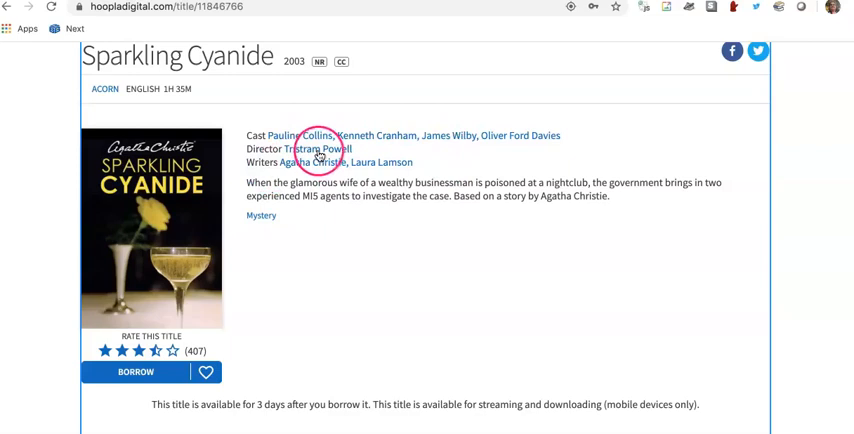
mouse_move(320, 224)
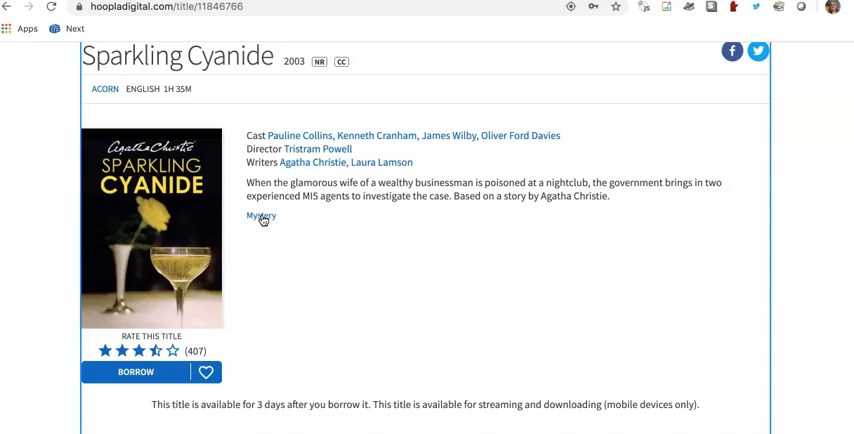
scroll("down", 3)
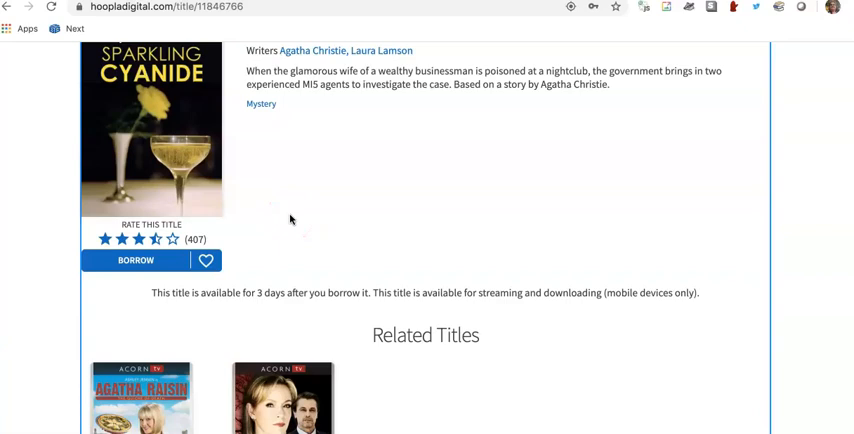
- Favorite the movie with the heart icon and scroll through its Related Titles
left_click(136, 260)
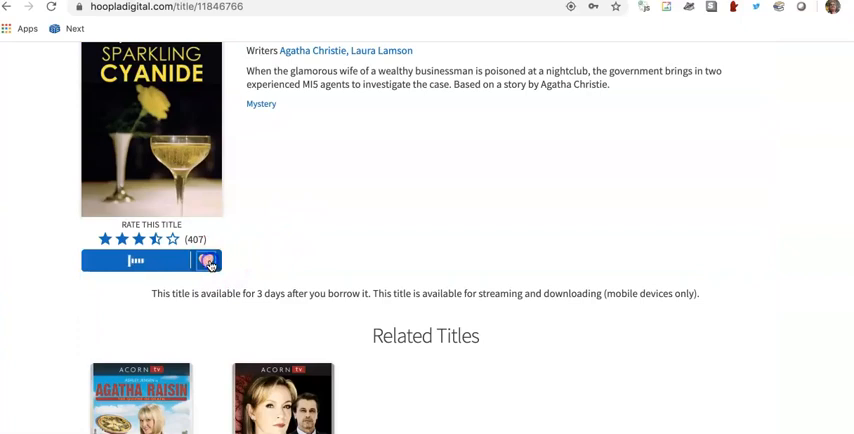
left_click(180, 62)
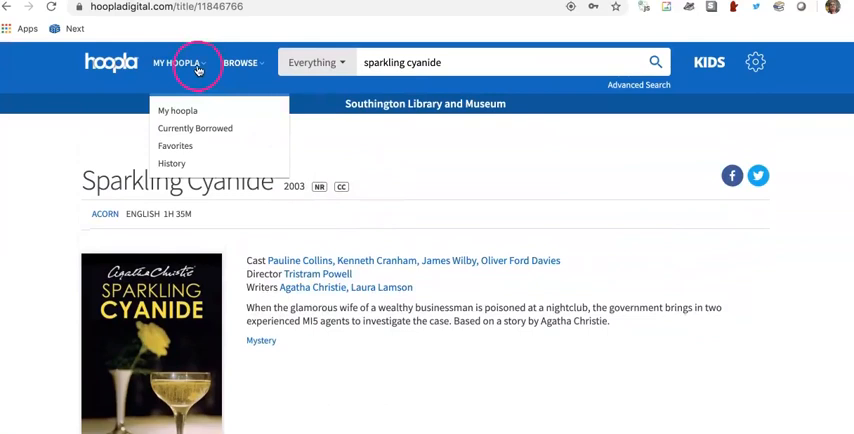
scroll("down", 3)
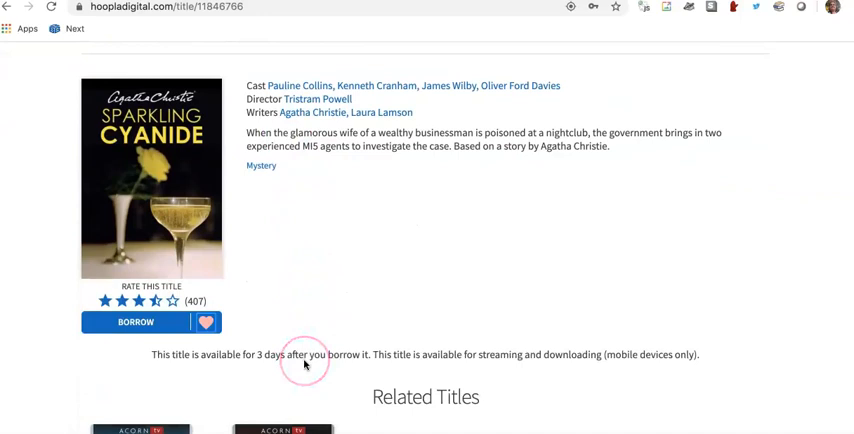
scroll("down", 3)
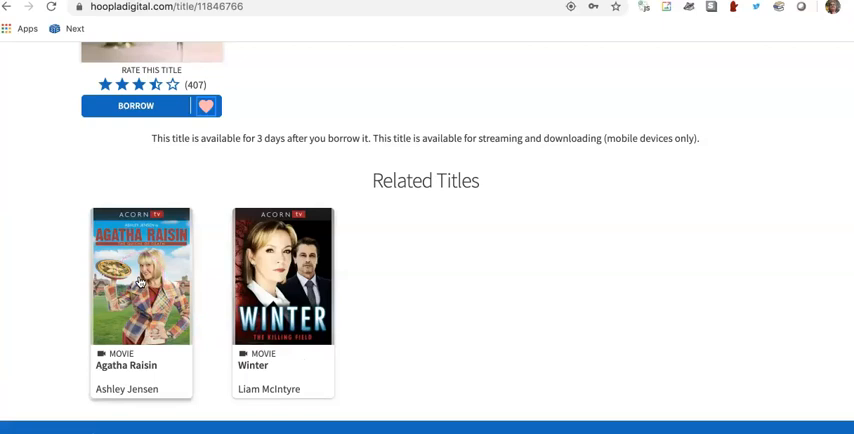
scroll("down", 3)
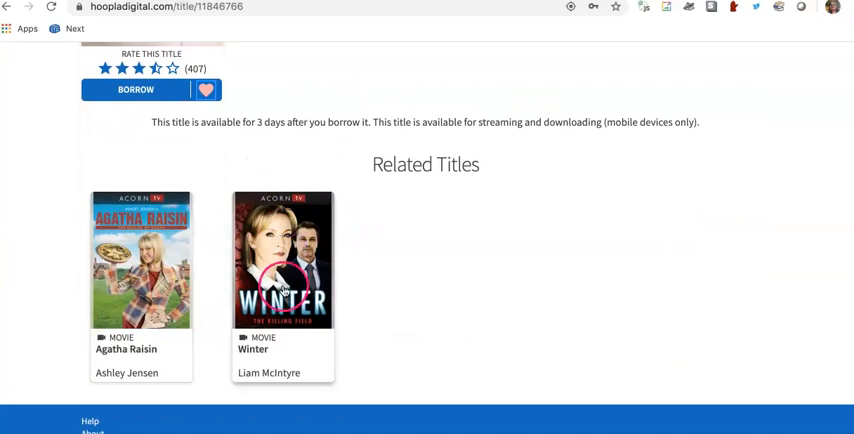
mouse_move(160, 248)
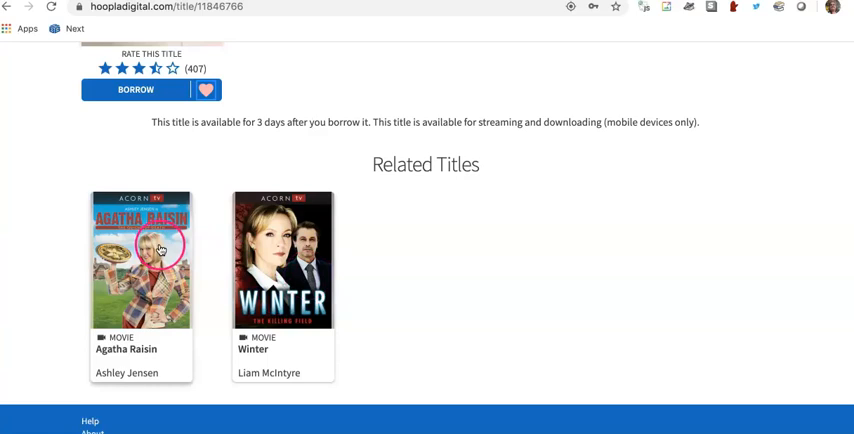
scroll("down", 3)
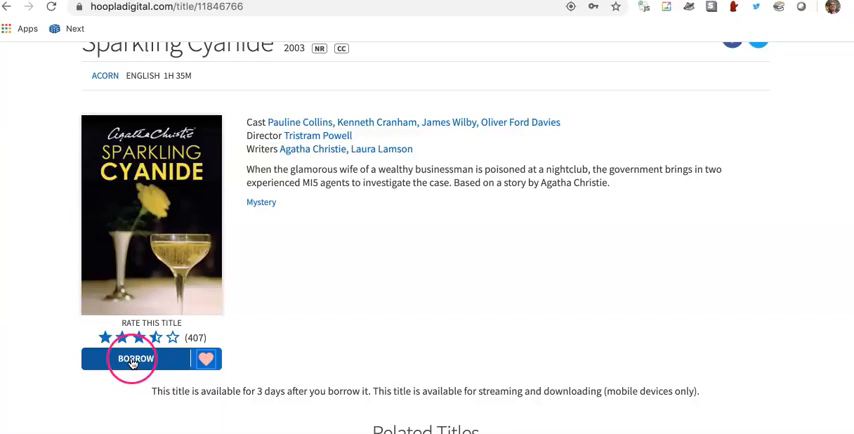
- Borrow the Sparkling Cyanide movie, returning automatically on May 10, 2020
left_click(132, 358)
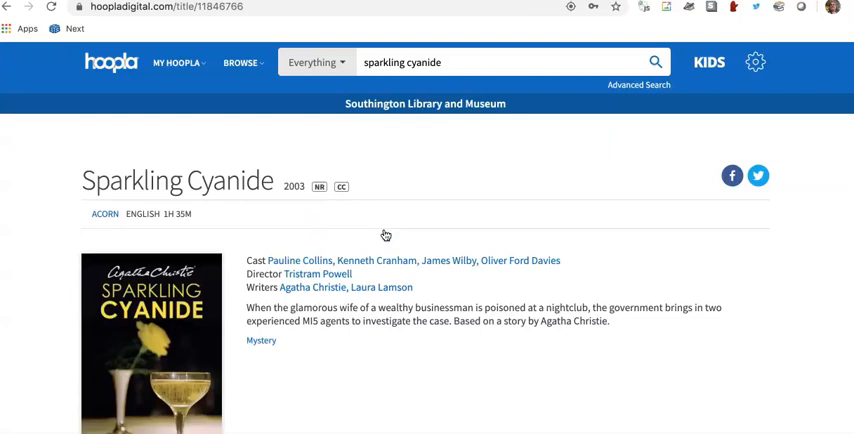
scroll("down", 3)
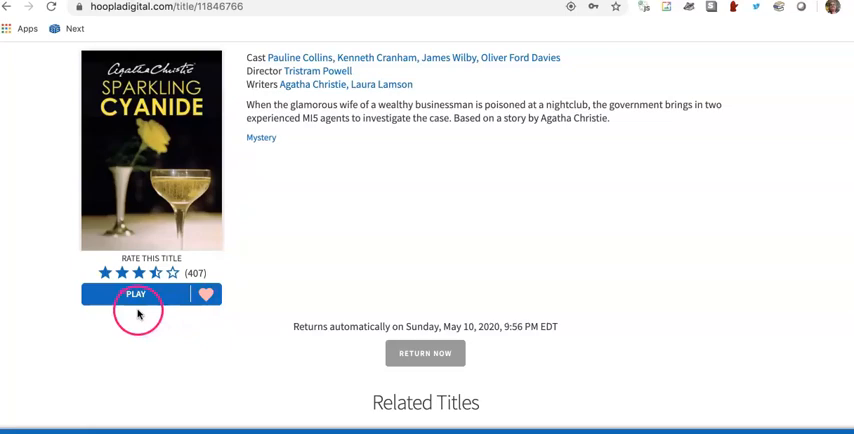
left_click(136, 292)
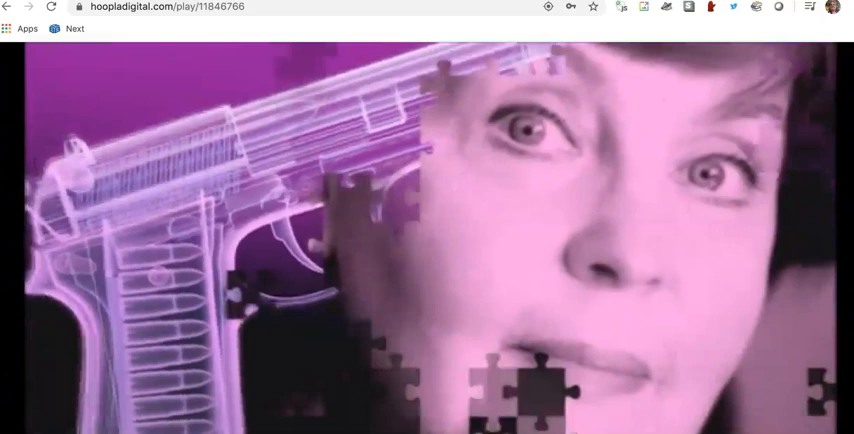
left_click(8, 8)
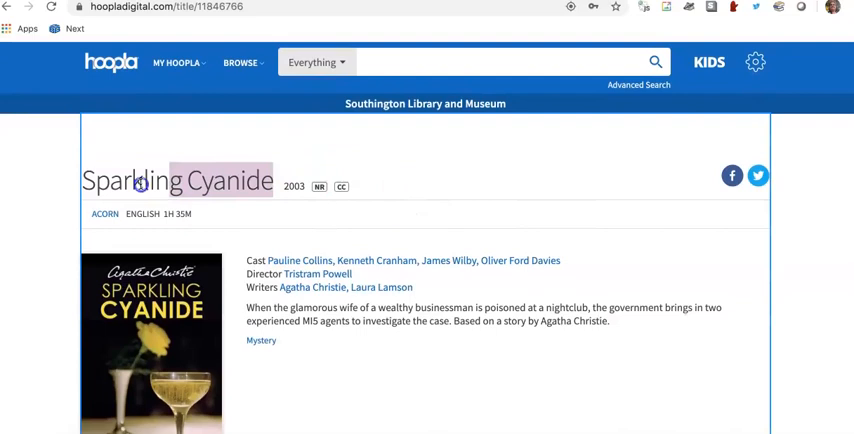
- Search Sparkling Cyanide again and open the 2012 audiobook read by Hugh Fraser
left_click(500, 62)
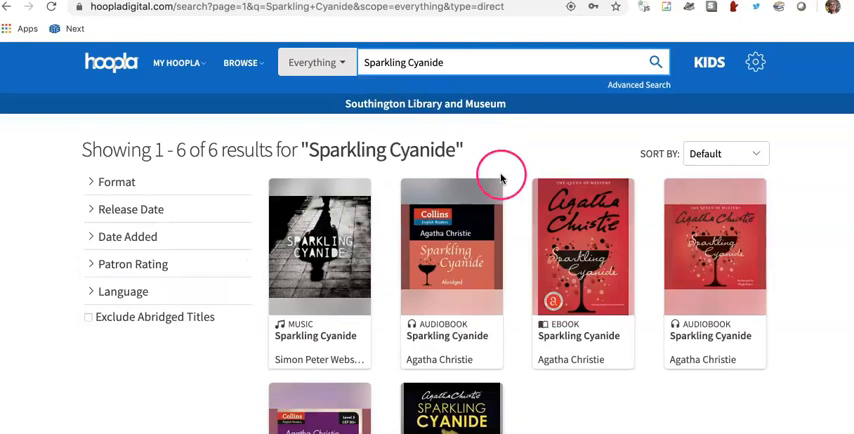
left_click(452, 246)
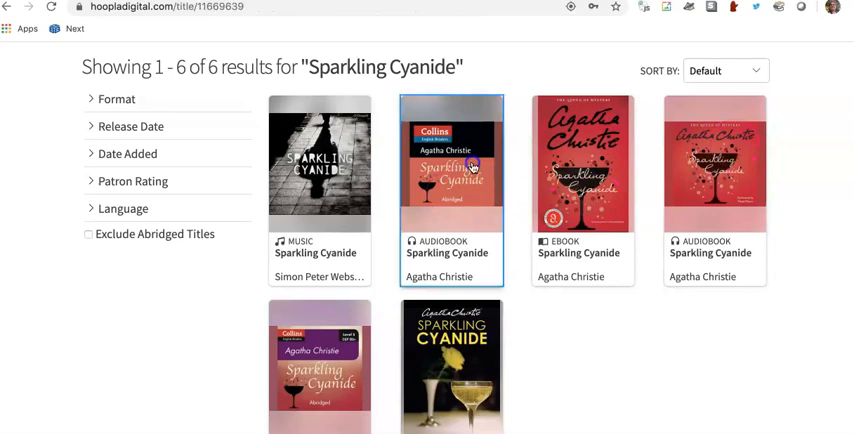
left_click(452, 164)
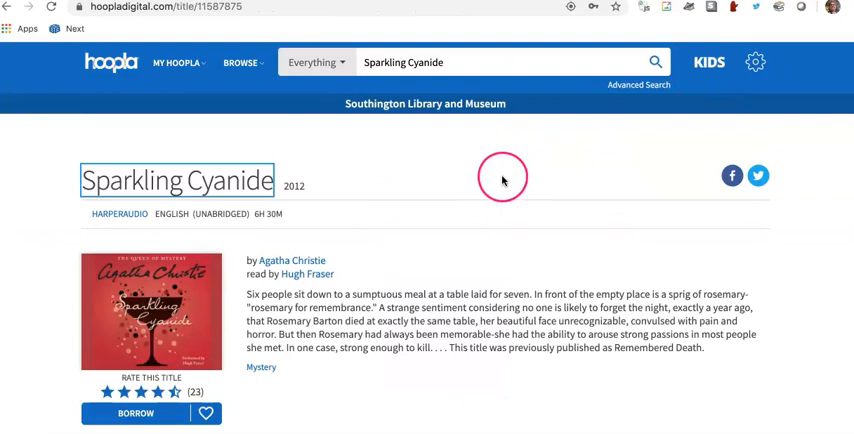
mouse_move(336, 288)
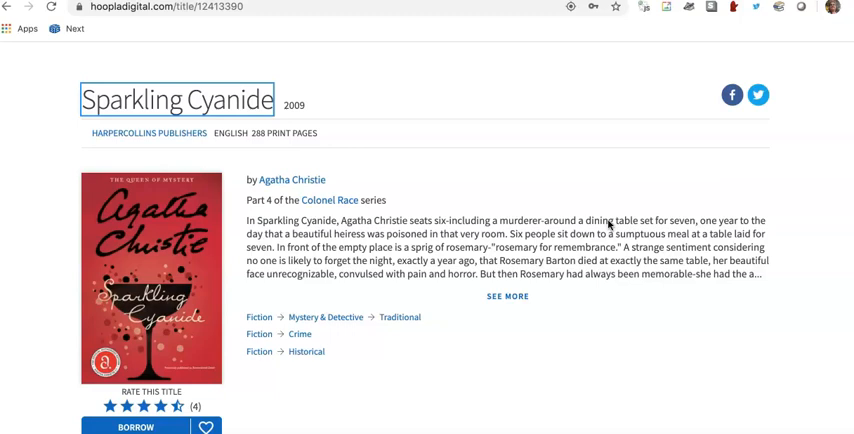
- Scroll past the ebook's genres to Similar Artists and go to Ellis Peters' artist page
scroll("down", 3)
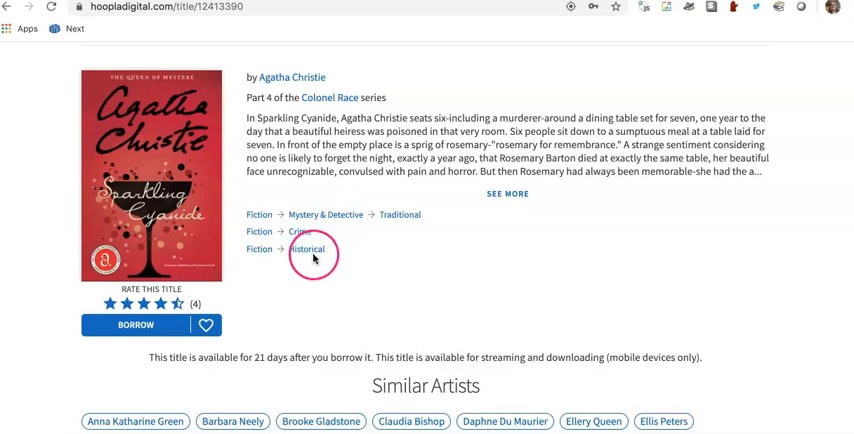
scroll("down", 3)
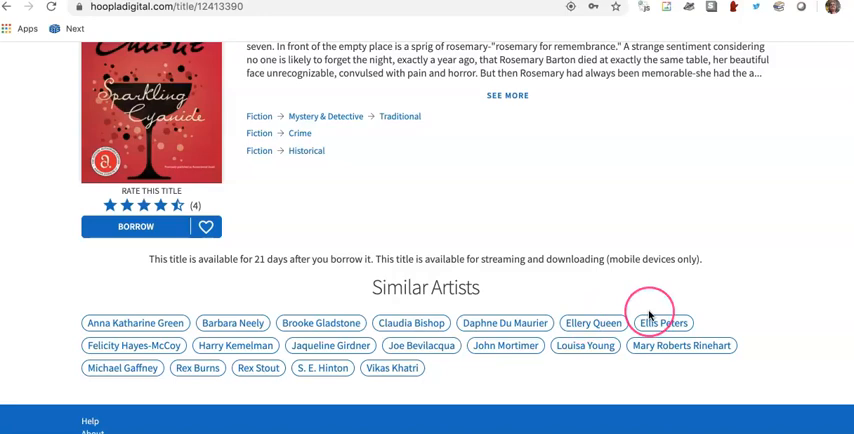
mouse_move(528, 312)
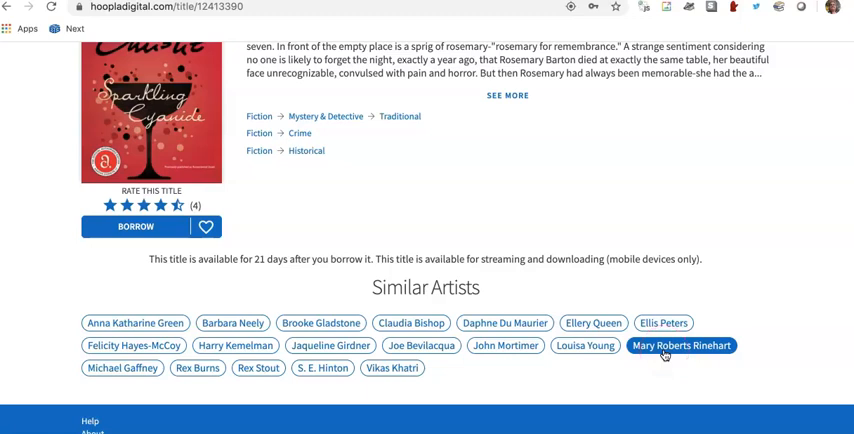
left_click(664, 324)
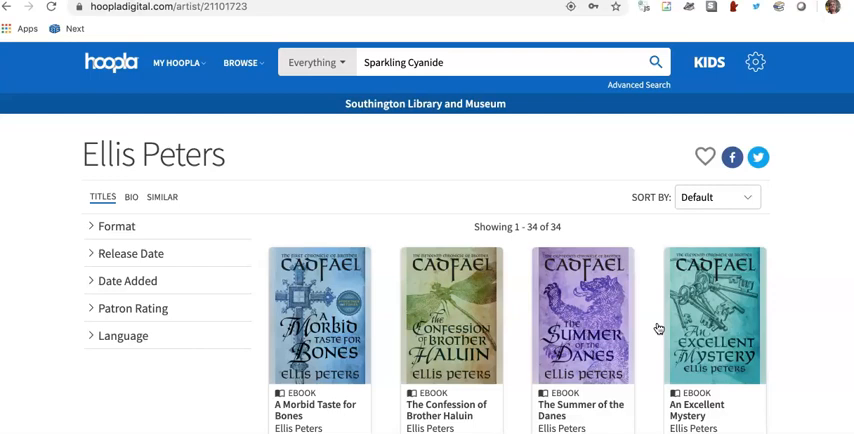
- Scroll down on the way back to reading the Sparkling Cyanide ebook
scroll("down", 3)
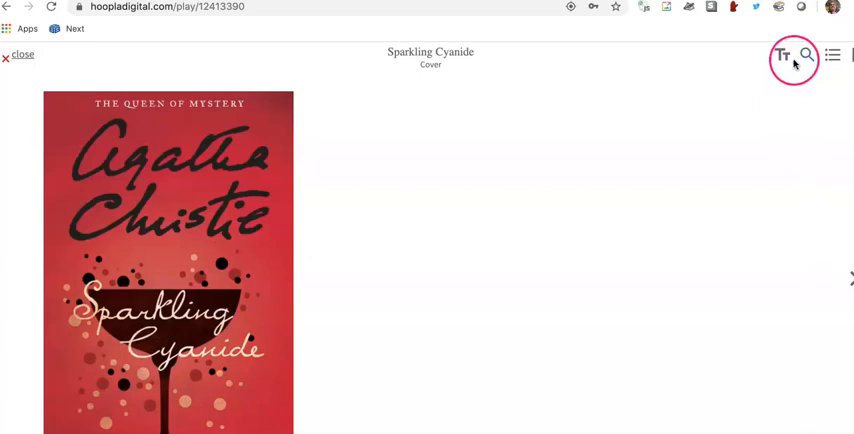
- Preview the mint, dark and sepia reading themes, then settle on the White theme
left_click(784, 56)
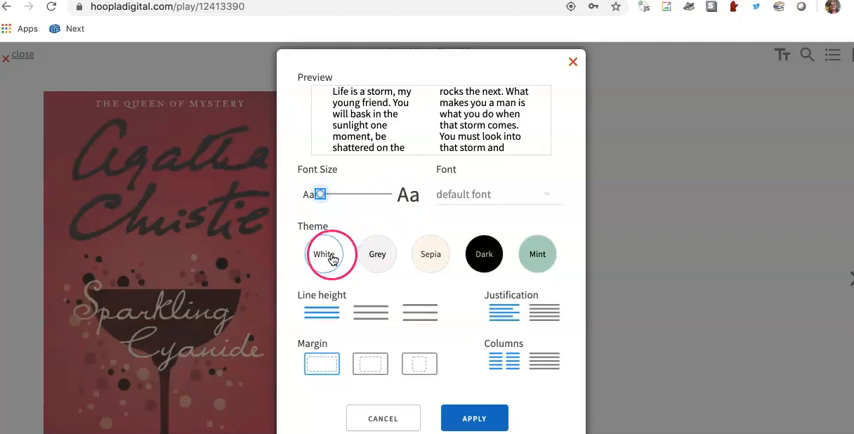
left_click(536, 252)
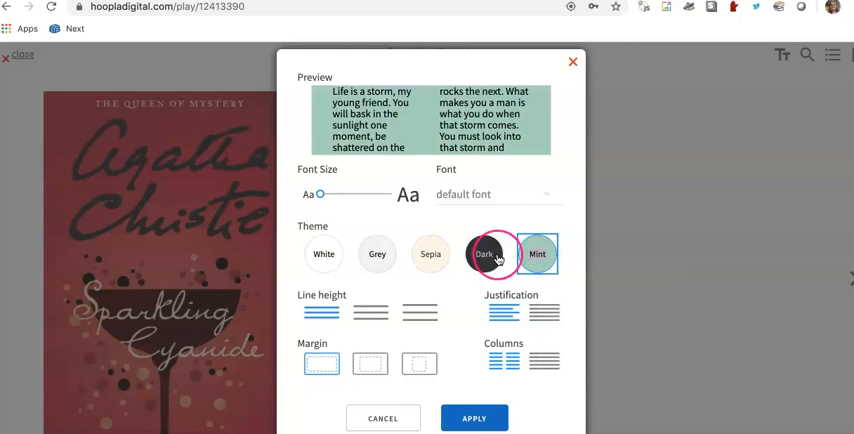
left_click(484, 252)
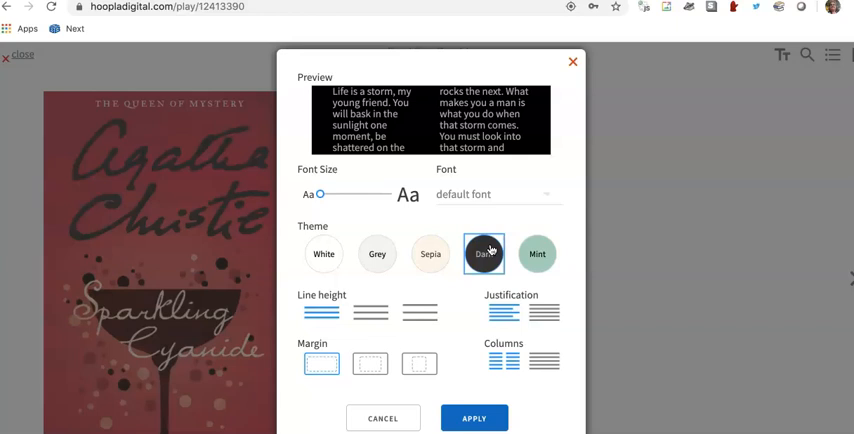
left_click(430, 252)
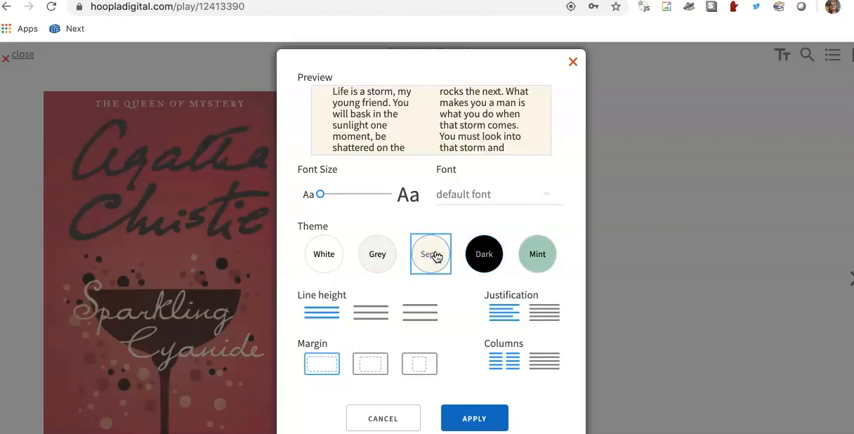
left_click(324, 252)
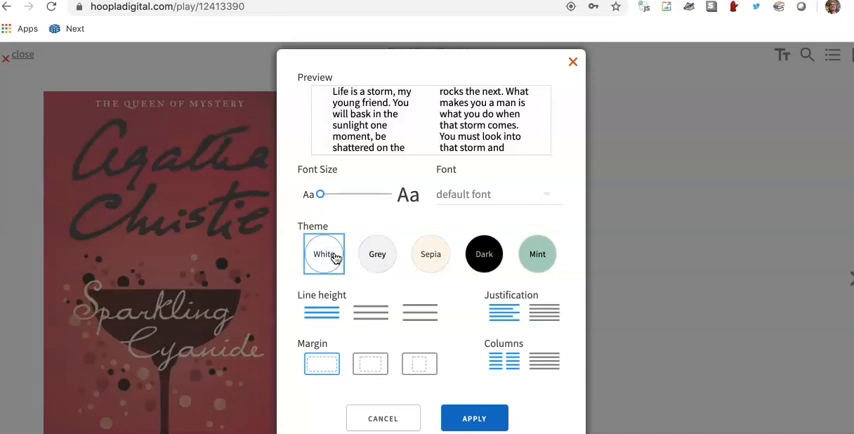
left_click(370, 312)
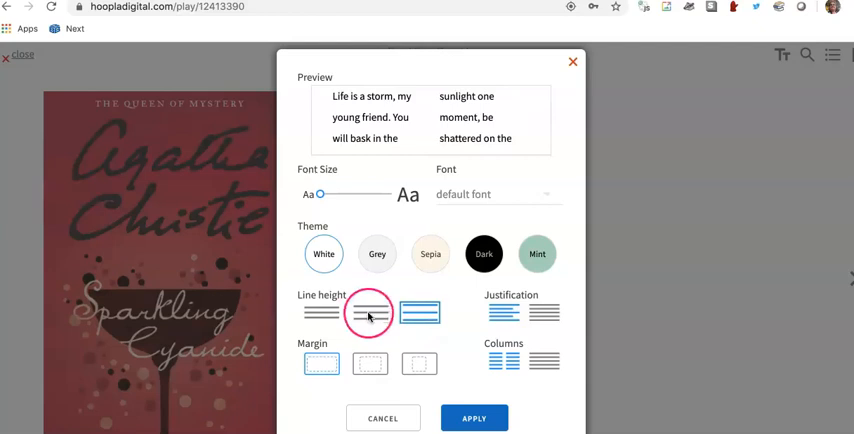
- Choose the taller line height and justify the text to both margins
left_click(544, 312)
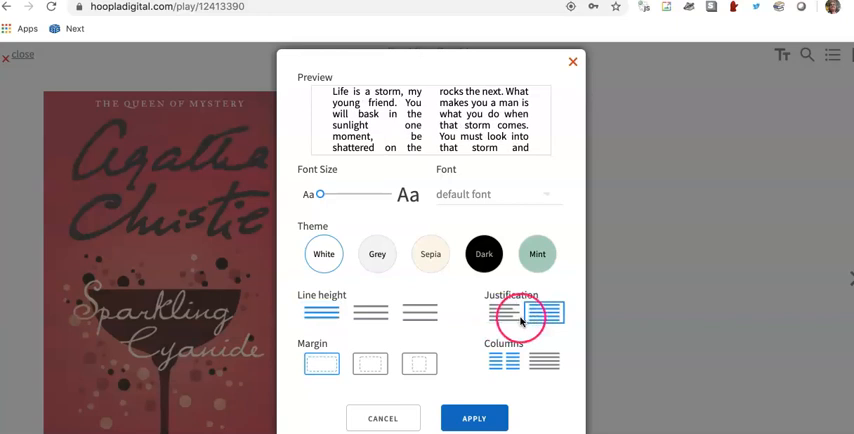
left_click(544, 362)
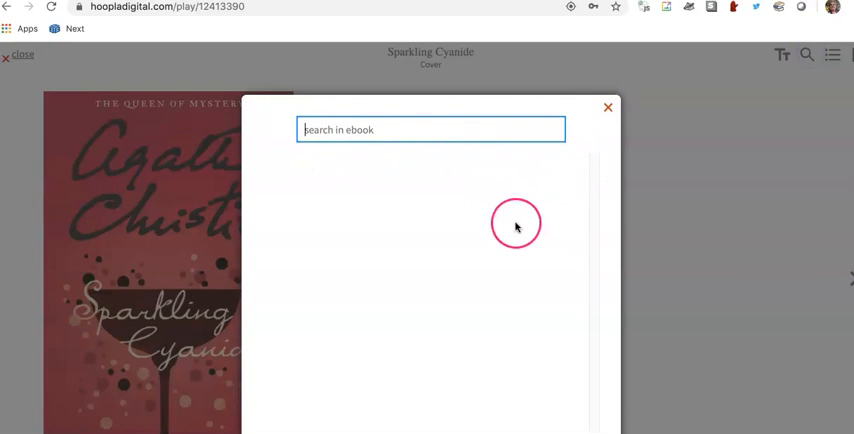
mouse_move(518, 230)
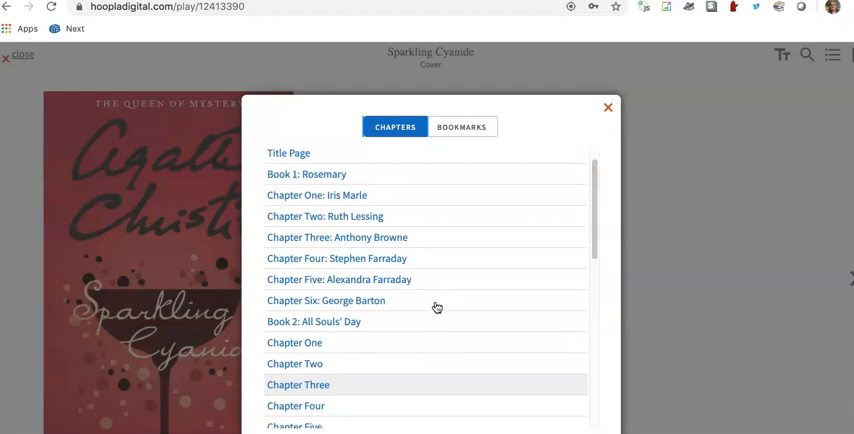
- Jump to Chapter One of Sparkling Cyanide from the table of contents
left_click(312, 320)
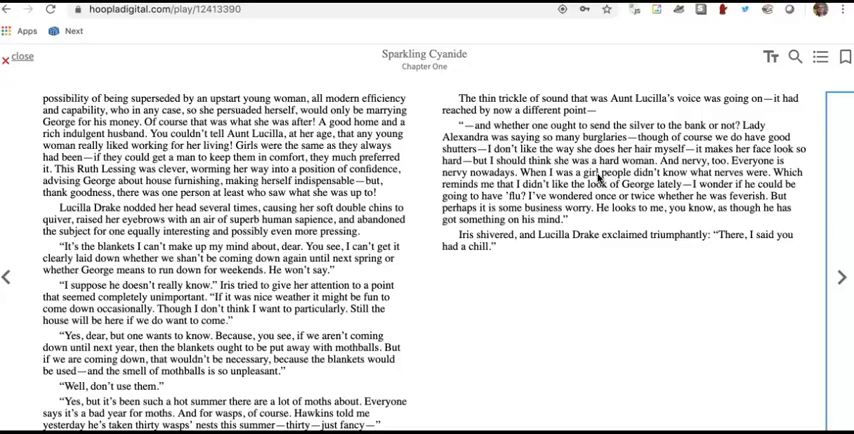
- Show the saved bookmarks and go to the Chapter One bookmark at page 46
left_click(818, 56)
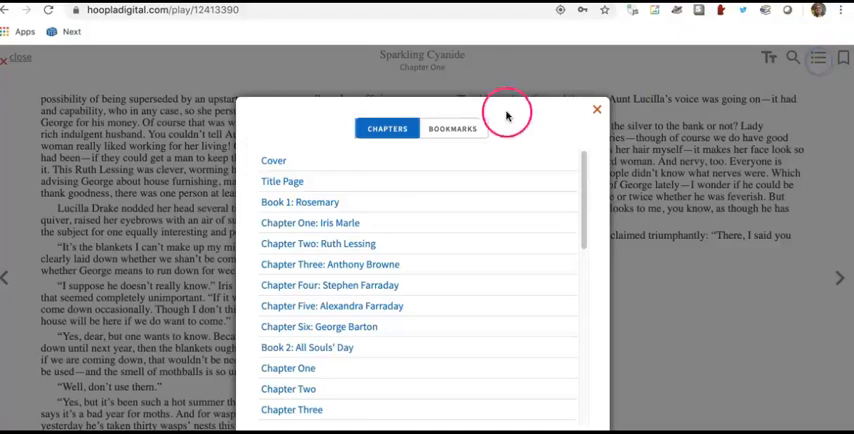
left_click(452, 128)
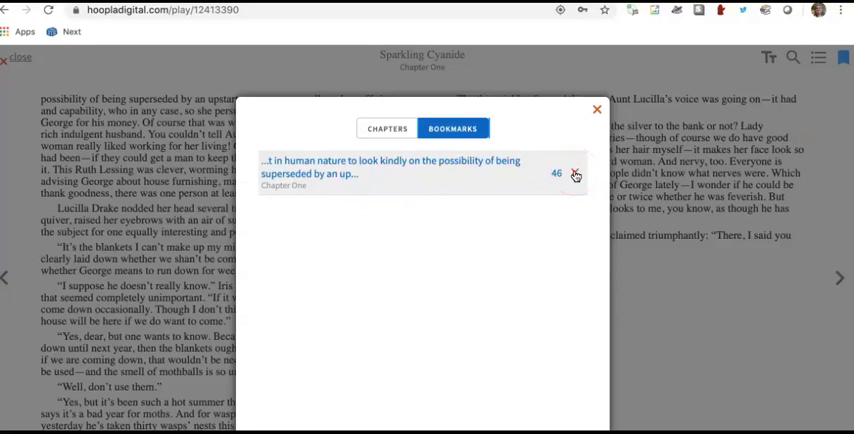
left_click(596, 110)
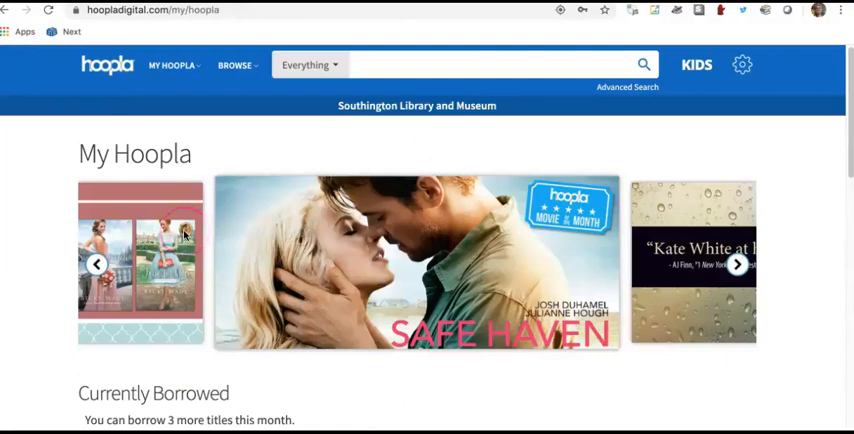
- Scroll down My Hoopla to the Currently Borrowed titles and back to the top
scroll("down", 3)
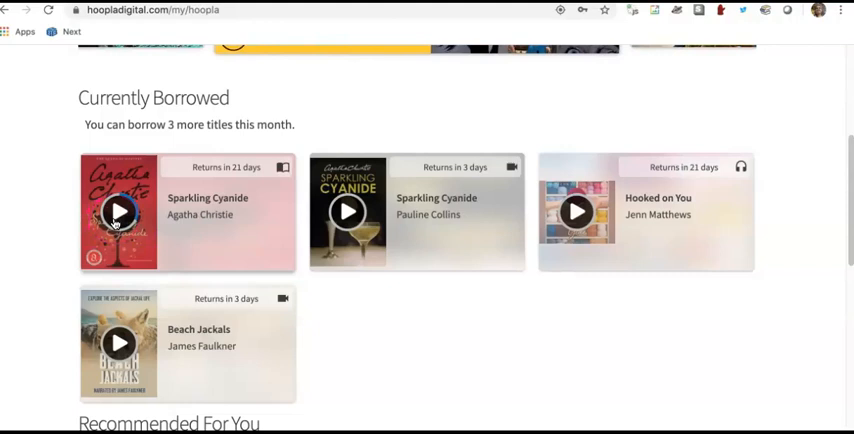
scroll("up", 3)
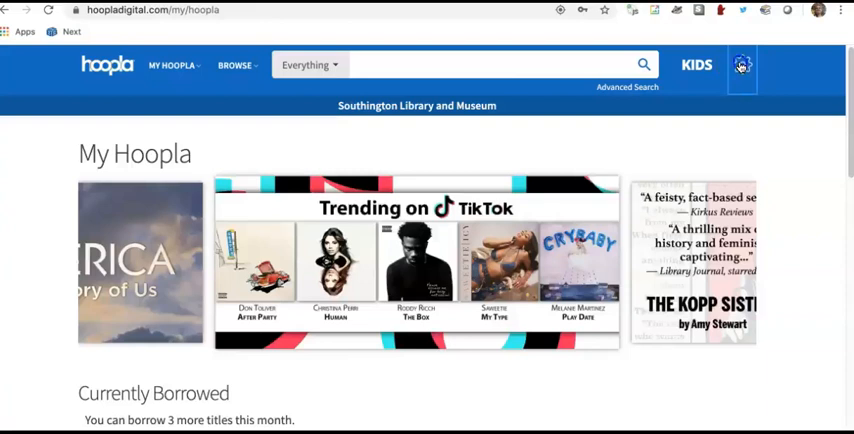
- In account settings, set Emails to NO and Kids Mode to ON
left_click(740, 64)
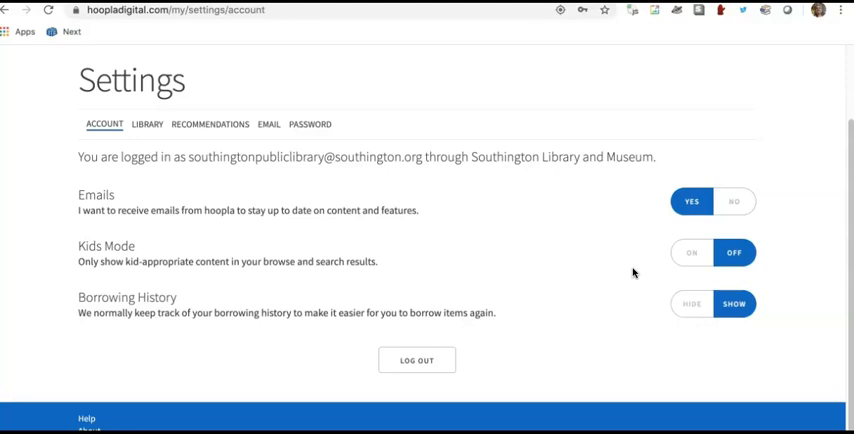
left_click(734, 200)
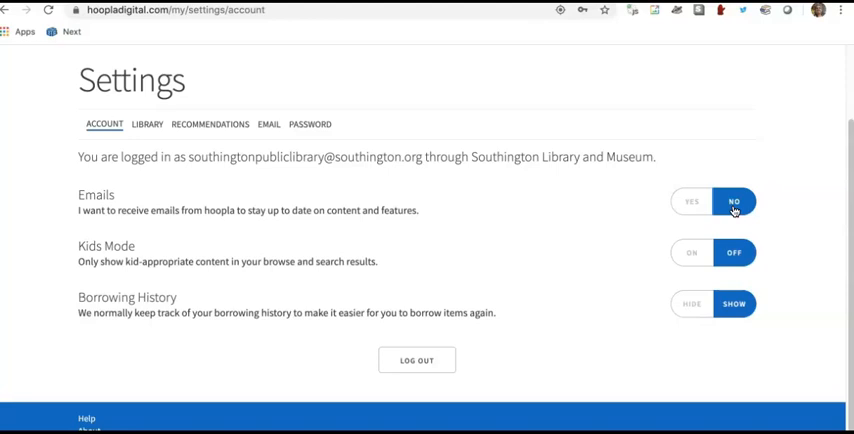
left_click(692, 252)
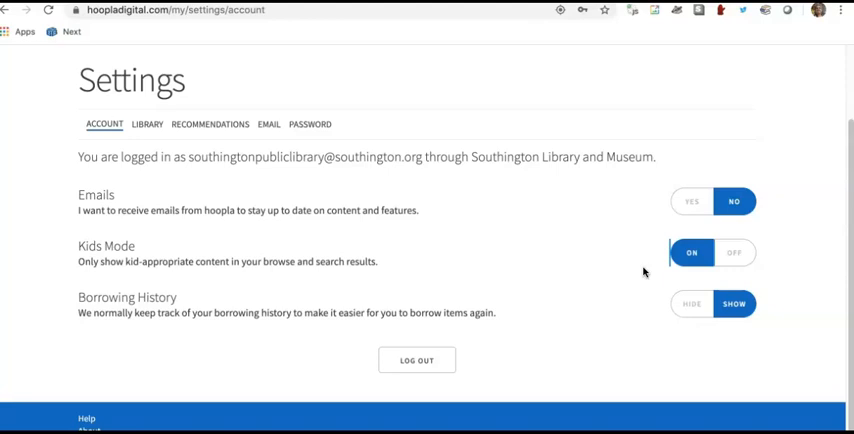
left_click(734, 304)
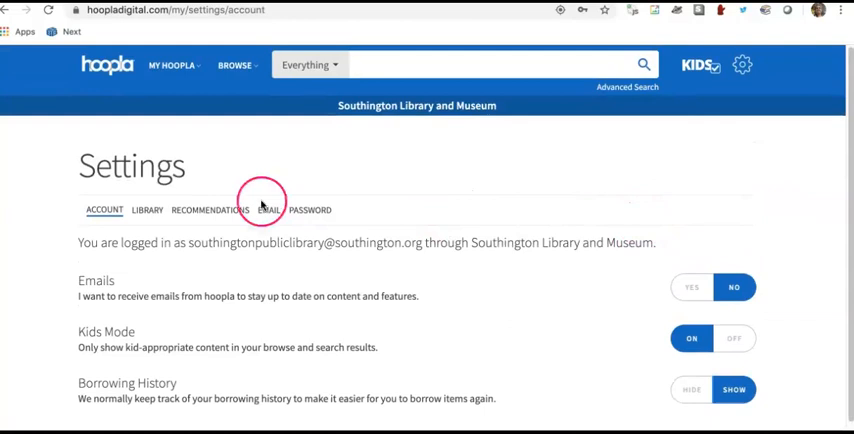
- Under Recommendations, swap the Comedy audiobook genre for Drama and review the genre lists
left_click(148, 208)
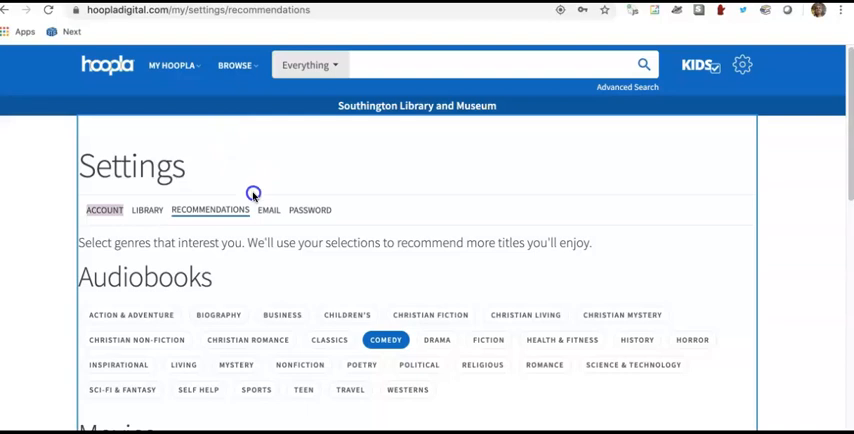
scroll("down", 3)
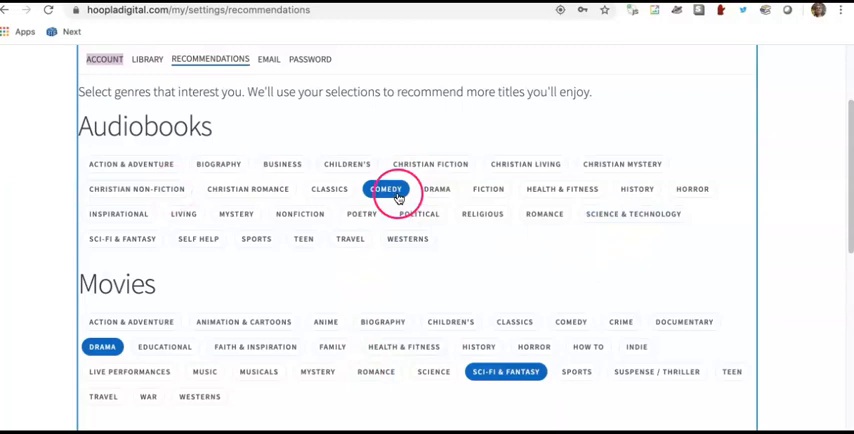
left_click(436, 188)
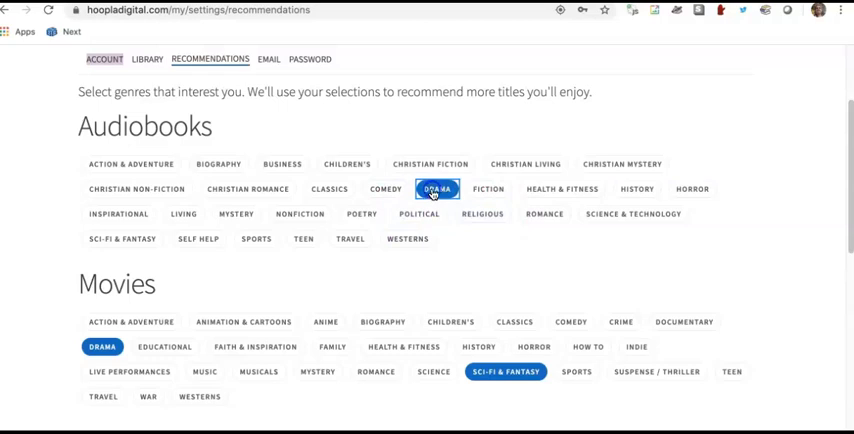
scroll("down", 3)
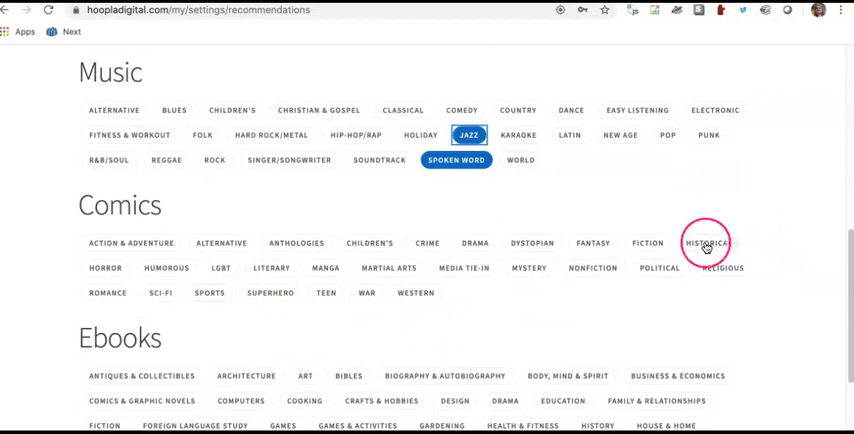
scroll("down", 3)
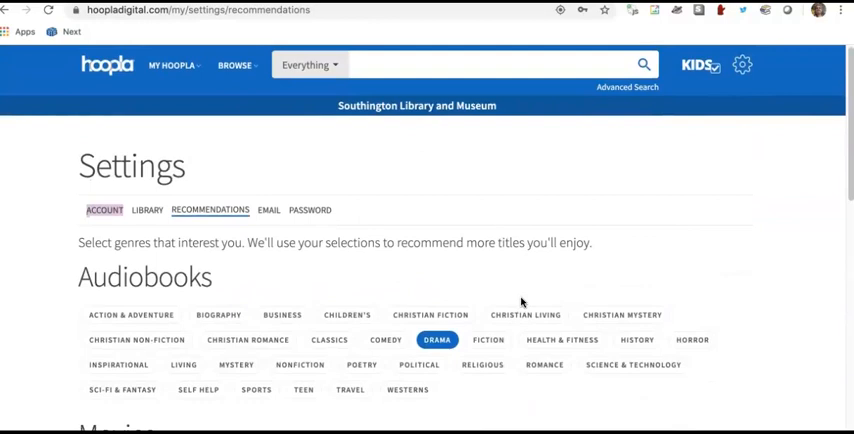
- Return to the Account tab with Emails YES and Kids Mode OFF
left_click(104, 210)
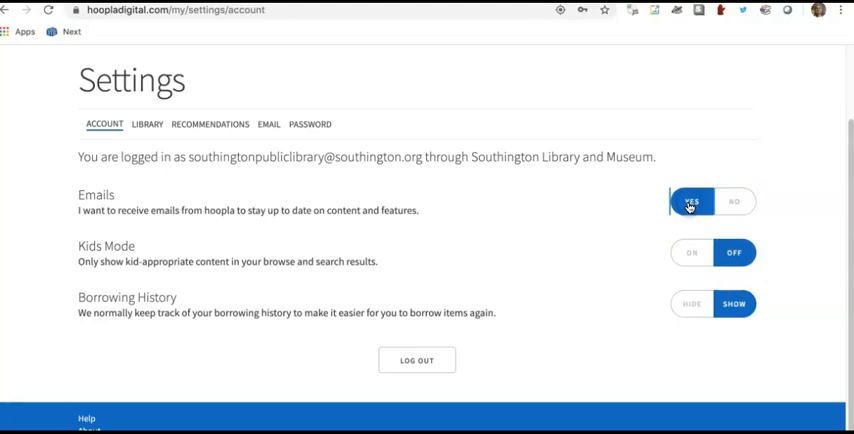
mouse_move(604, 226)
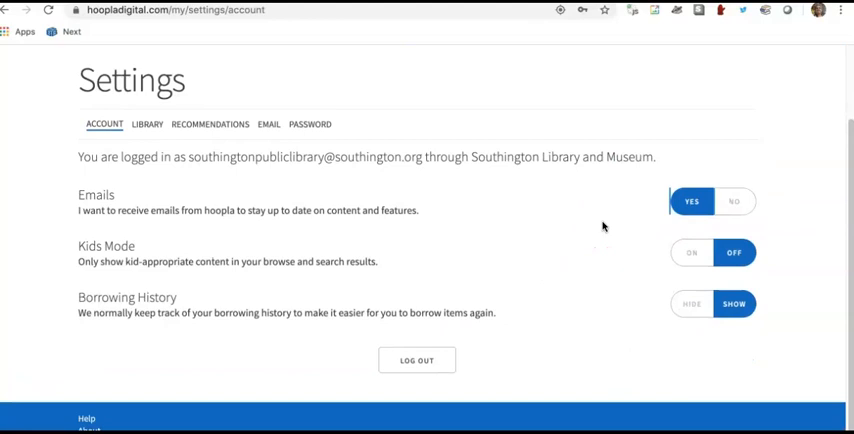
scroll("down", 3)
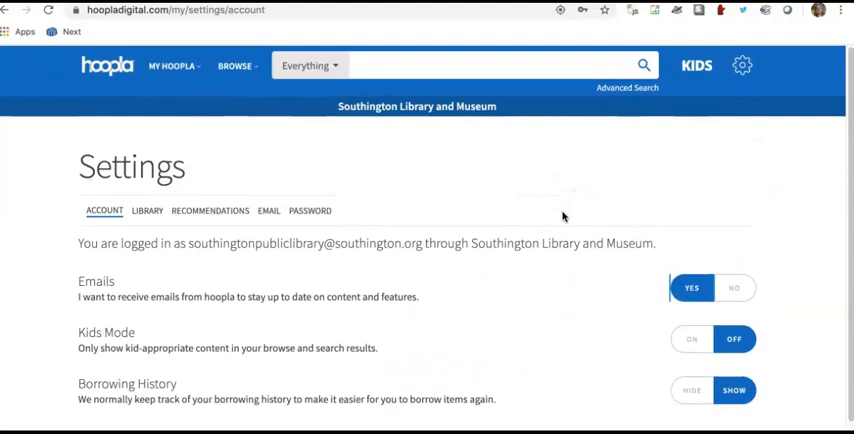
- Visit the My Hoopla home page, then reopen the account settings
left_click(234, 64)
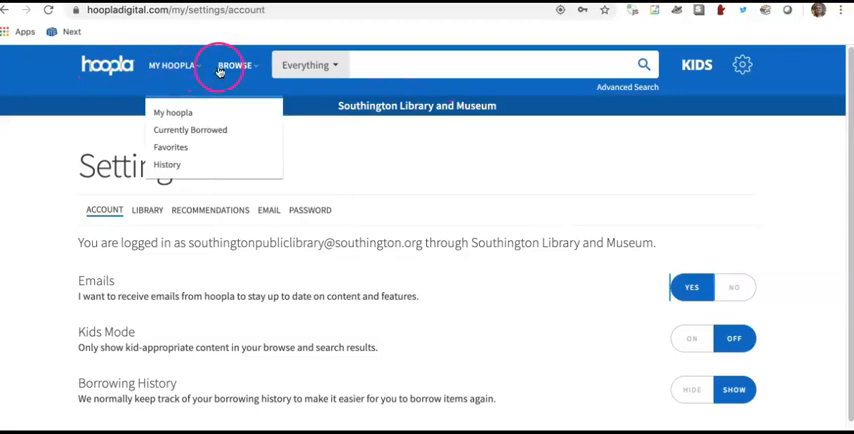
left_click(172, 112)
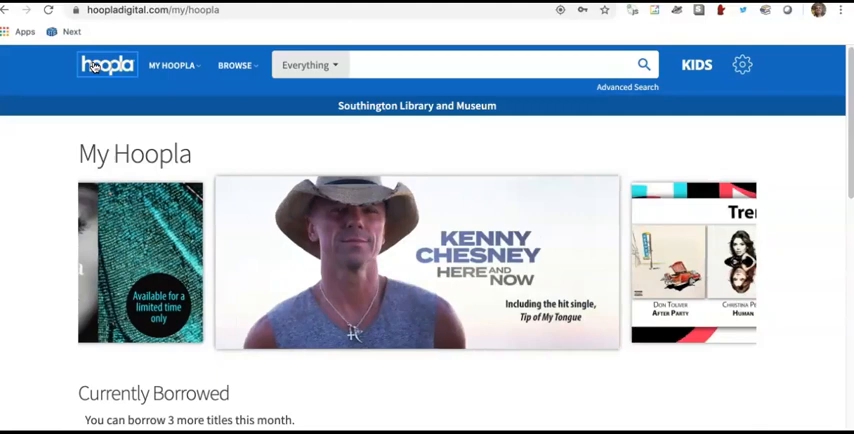
left_click(742, 64)
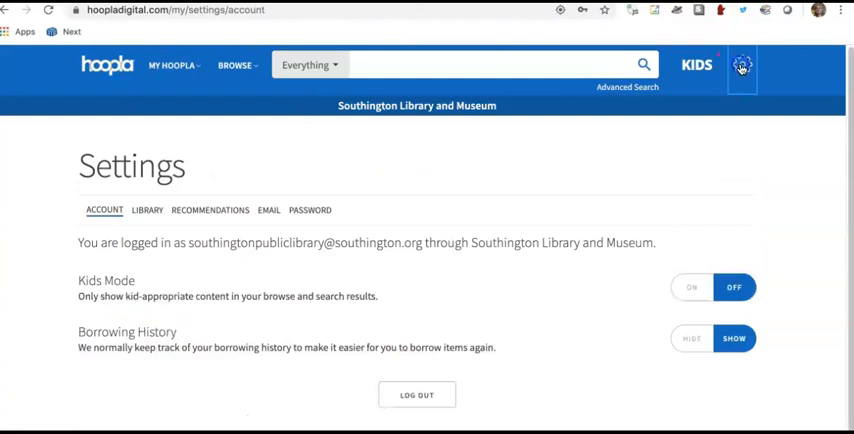